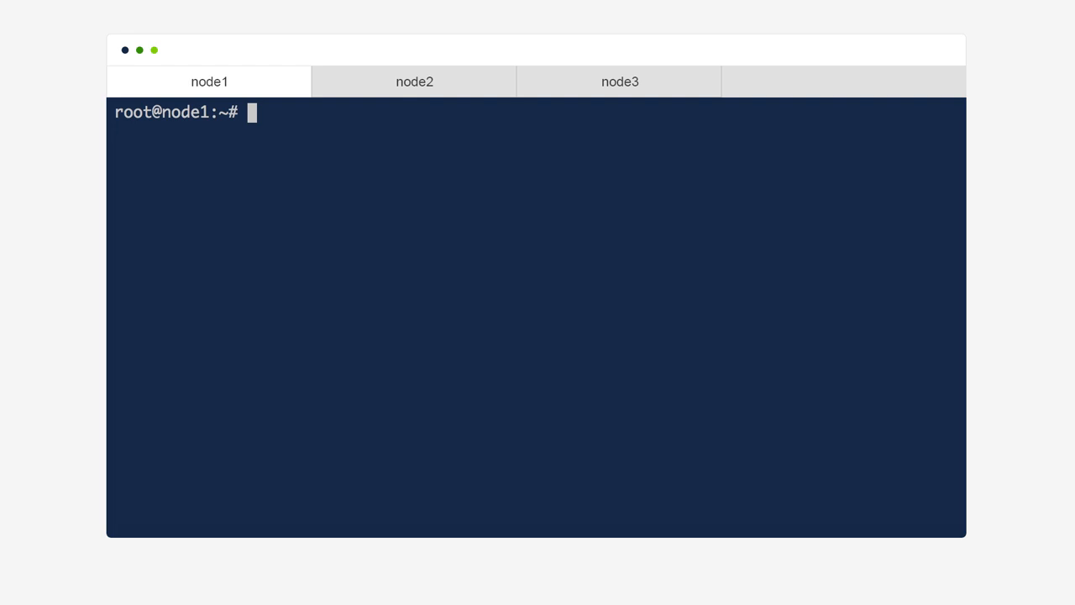
# Step: Download and extract the CockroachDB v1.1.0 linux-amd64 tarball on node1, then start copying the binary
pyautogui.write('wget -qO- https://binaries.cockroachdb.com')
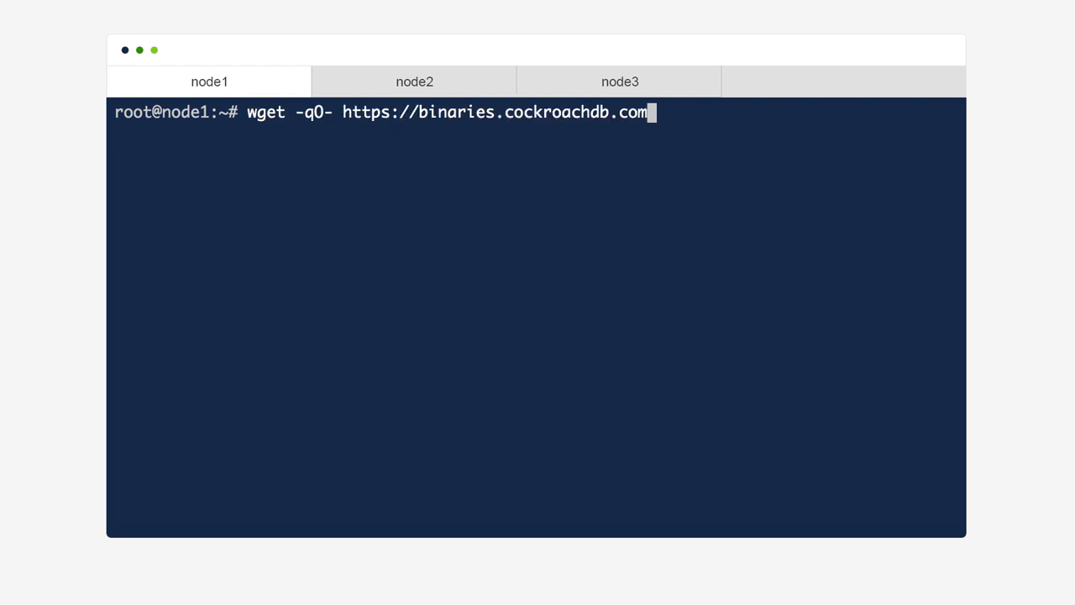
pyautogui.write('/cockroach-v1.1.0.linux-amd64.tgz | tar xvz')
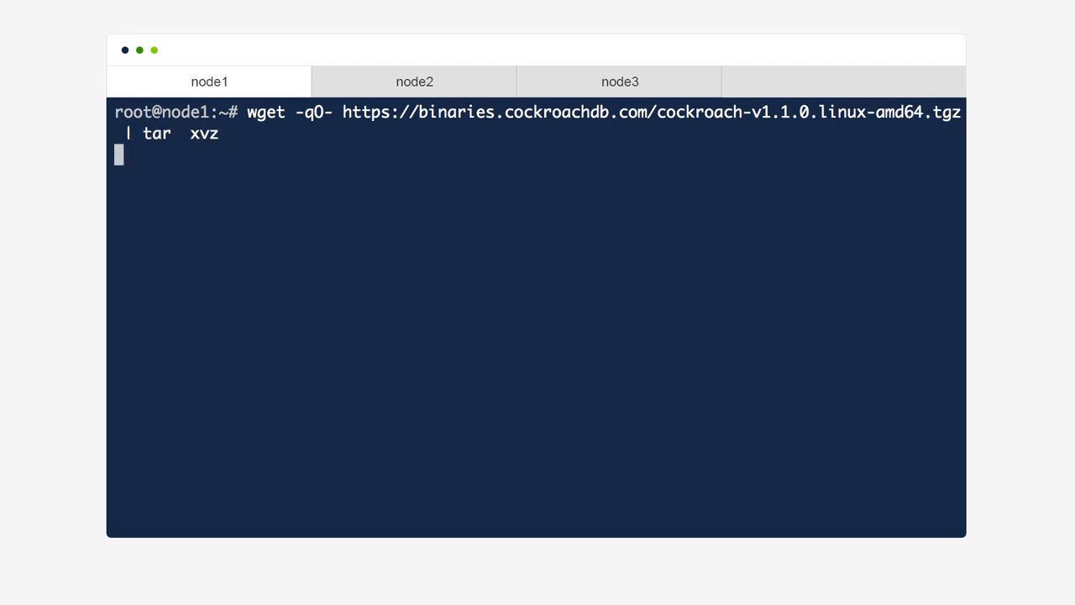
pyautogui.write('cp -i cockroa')
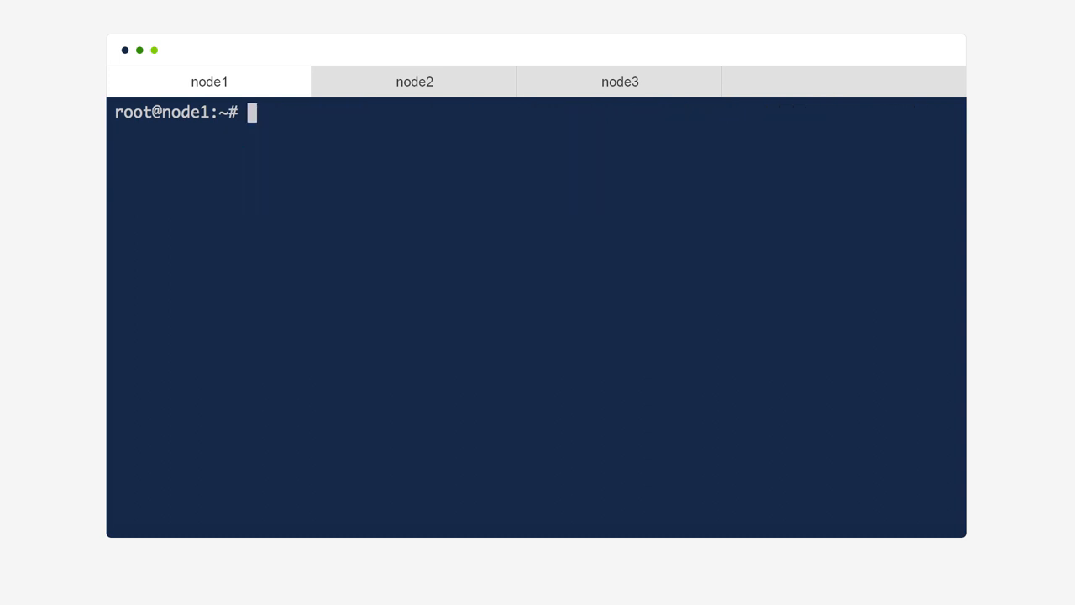
# Step: Start an insecure cockroach node on node1 joining node1, node2 and node3, visiting node2 and node3 shells
pyautogui.write('cockroach start \\')
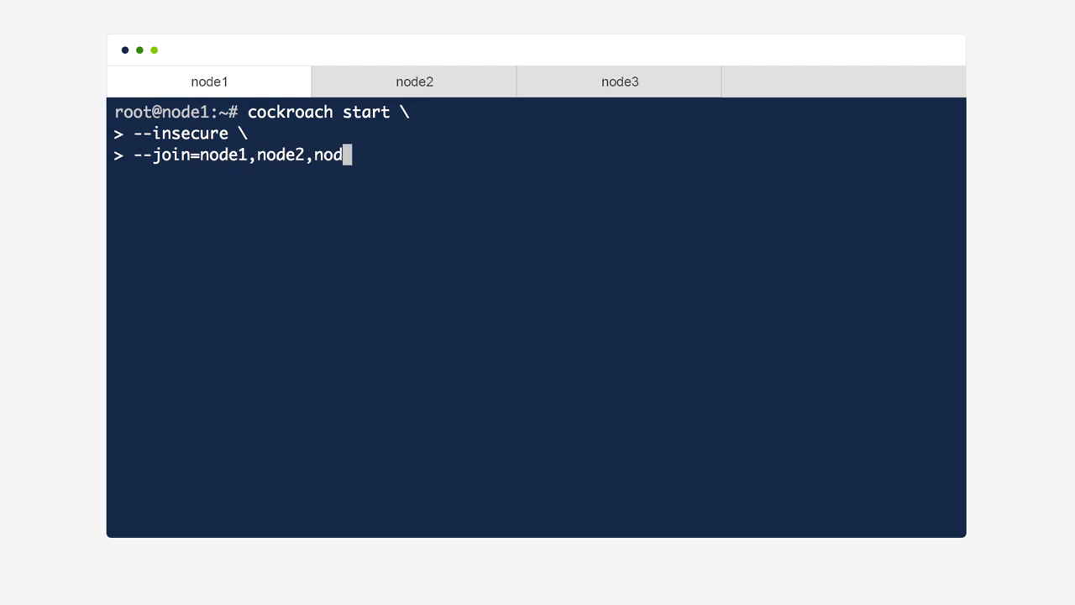
pyautogui.write('e3 &')
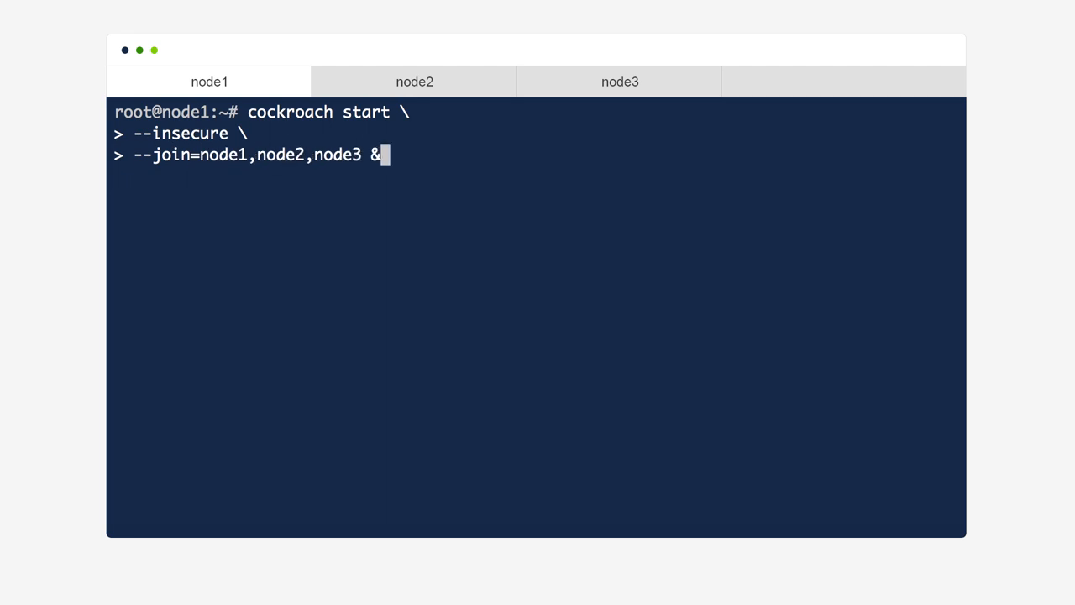
pyautogui.press('Enter')
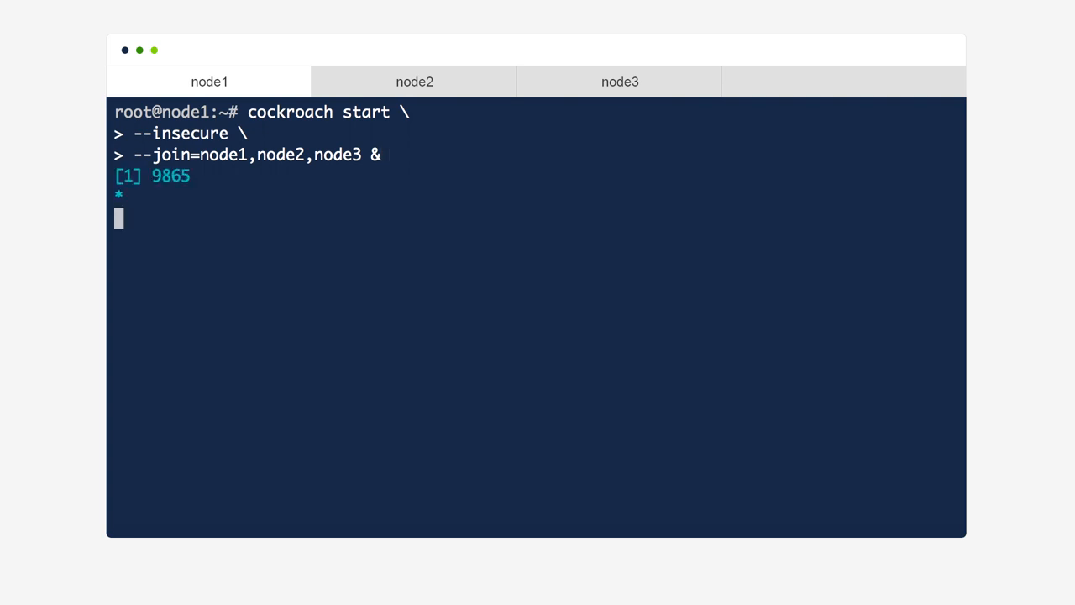
pyautogui.click(413, 81)
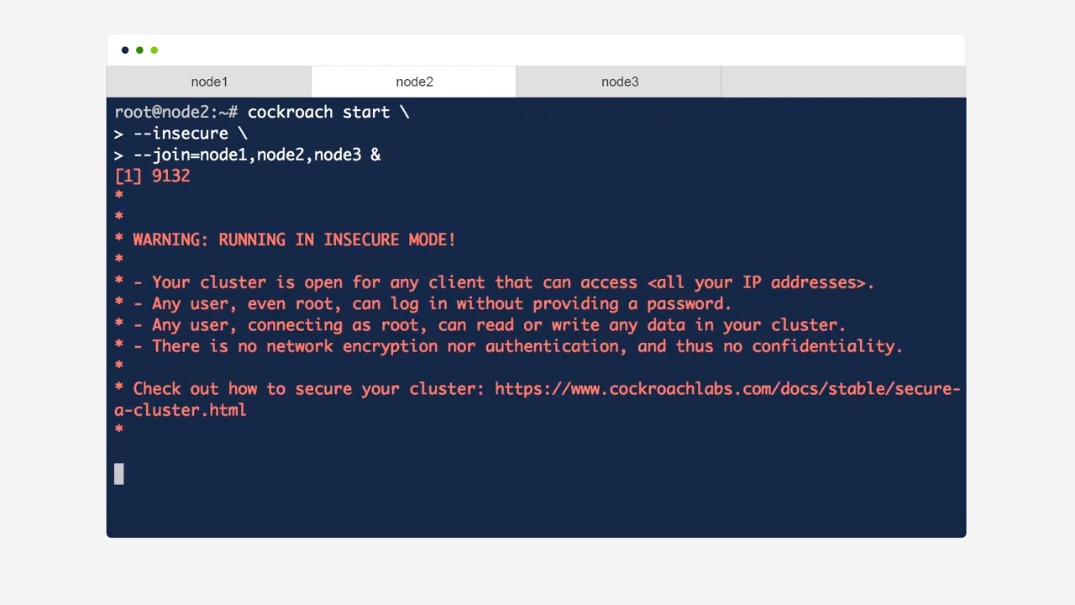
pyautogui.click(620, 82)
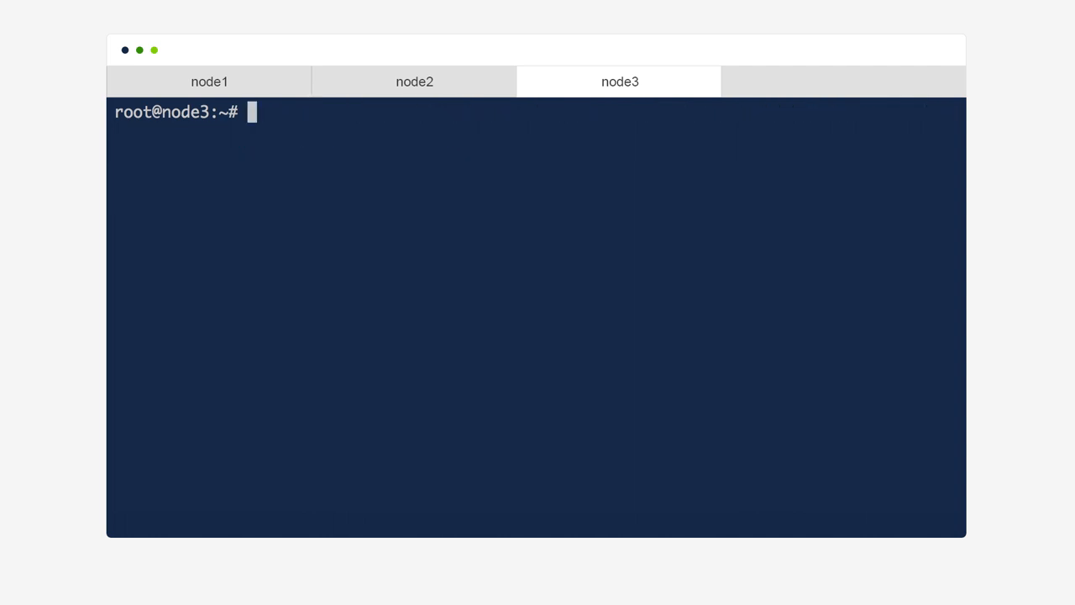
pyautogui.click(209, 81)
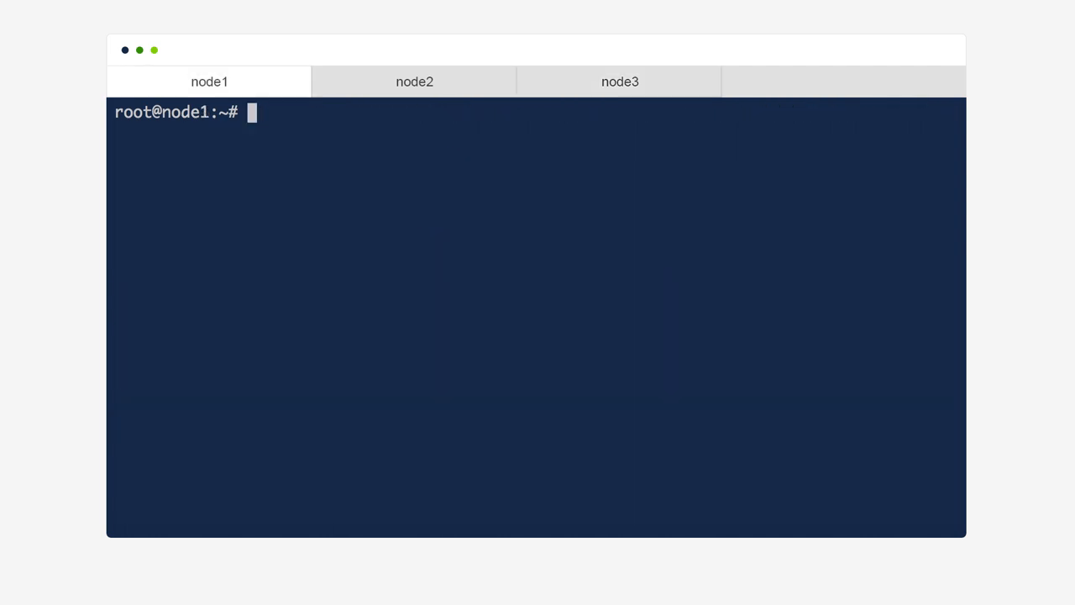
# Step: Run cockroach init --insecure on node1 to initialize the cluster
pyautogui.write('cockroach init -')
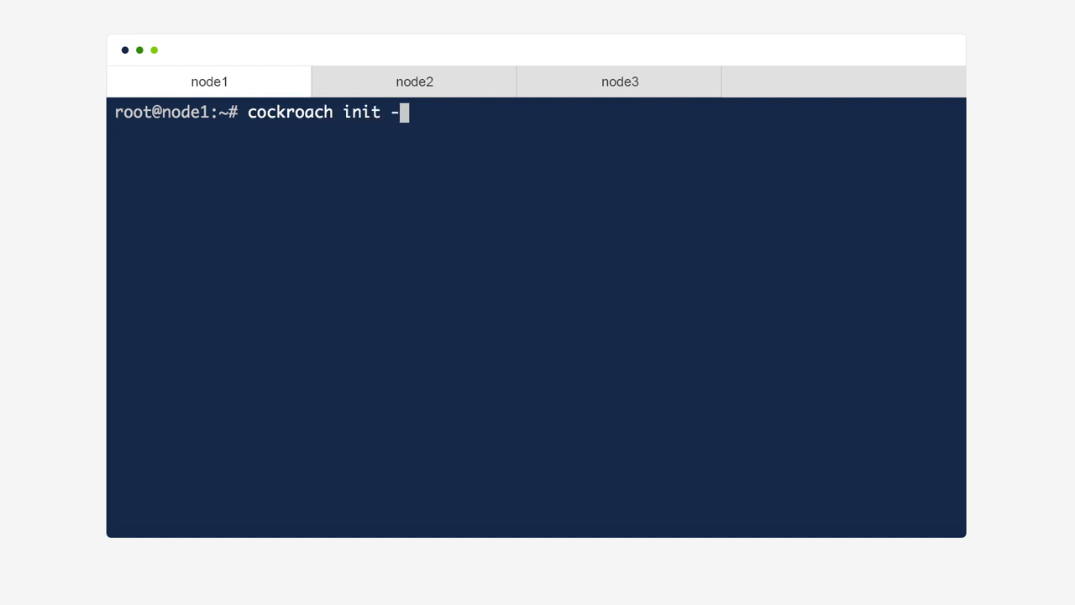
pyautogui.write('-insecure')
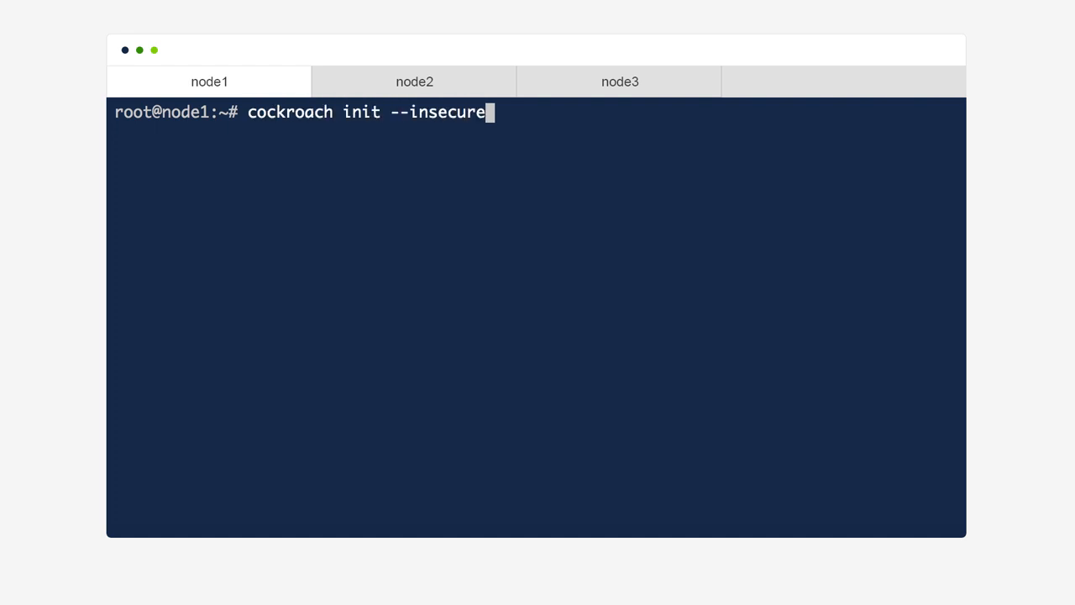
pyautogui.press('Enter')
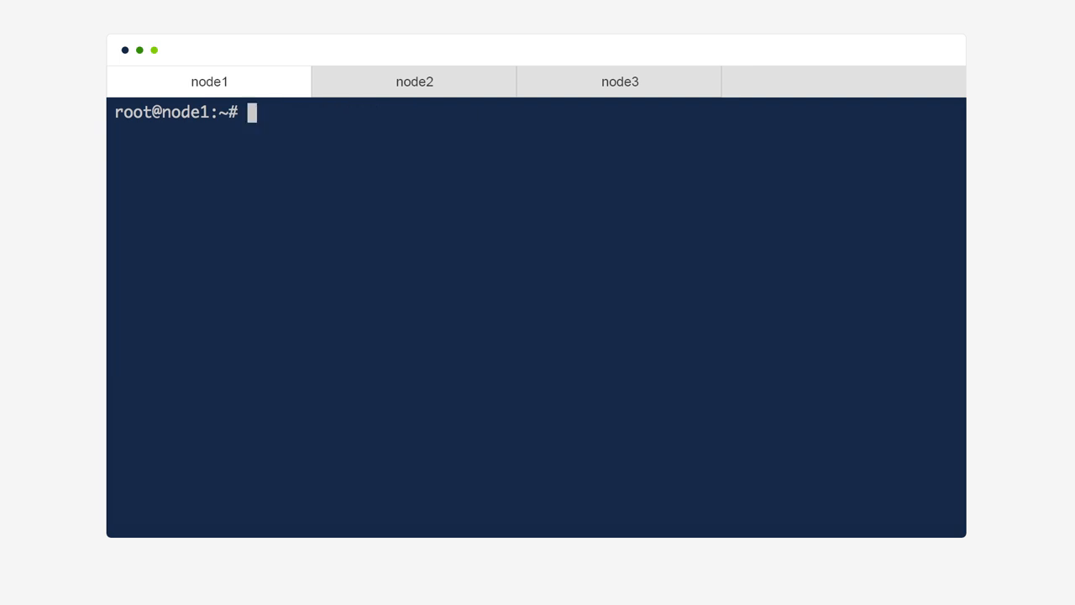
# Step: Install loadgen kv and run it in the background with --tolerate-errors against postgresql://root@node1:26257
pyautogui.write('go get github.com/cockroachdb/loadge')
pyautogui.write('nohup $HOME/go/bi')
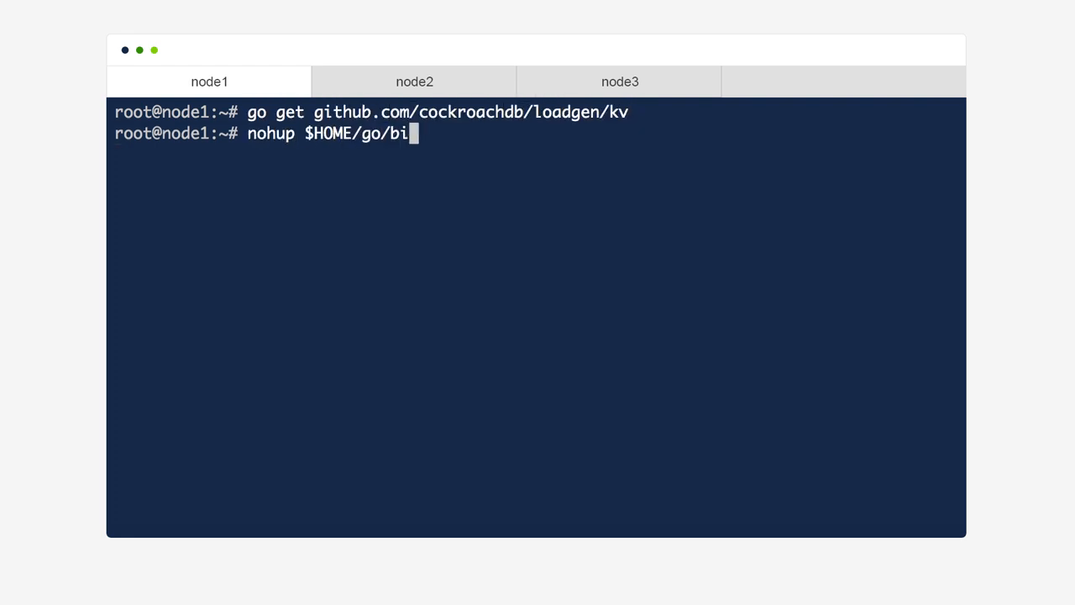
pyautogui.write('n/kv --tolerate-errors \\')
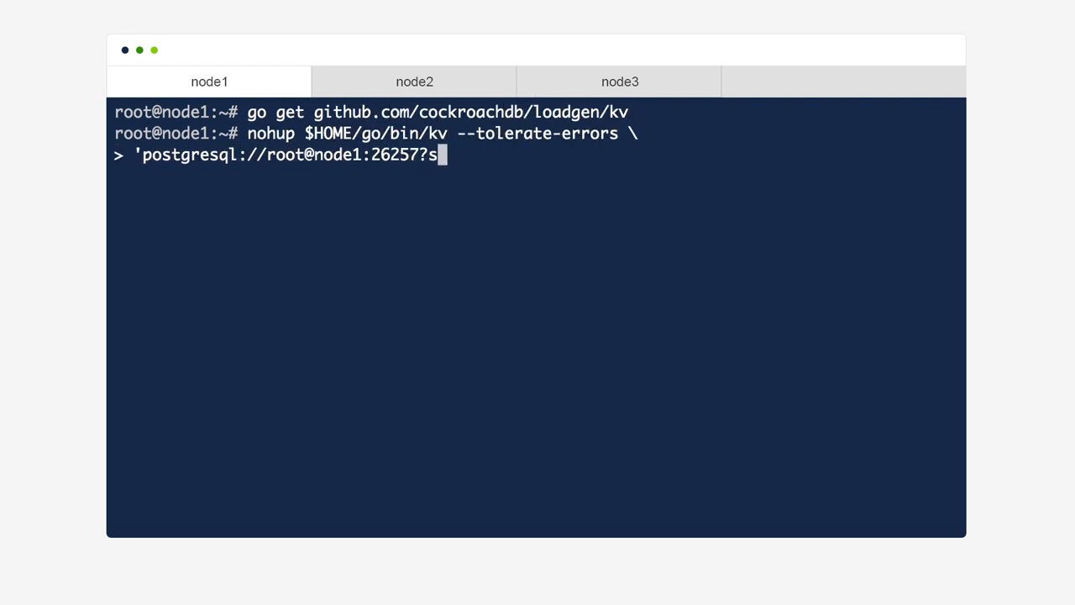
pyautogui.write("slmode=disable' &")
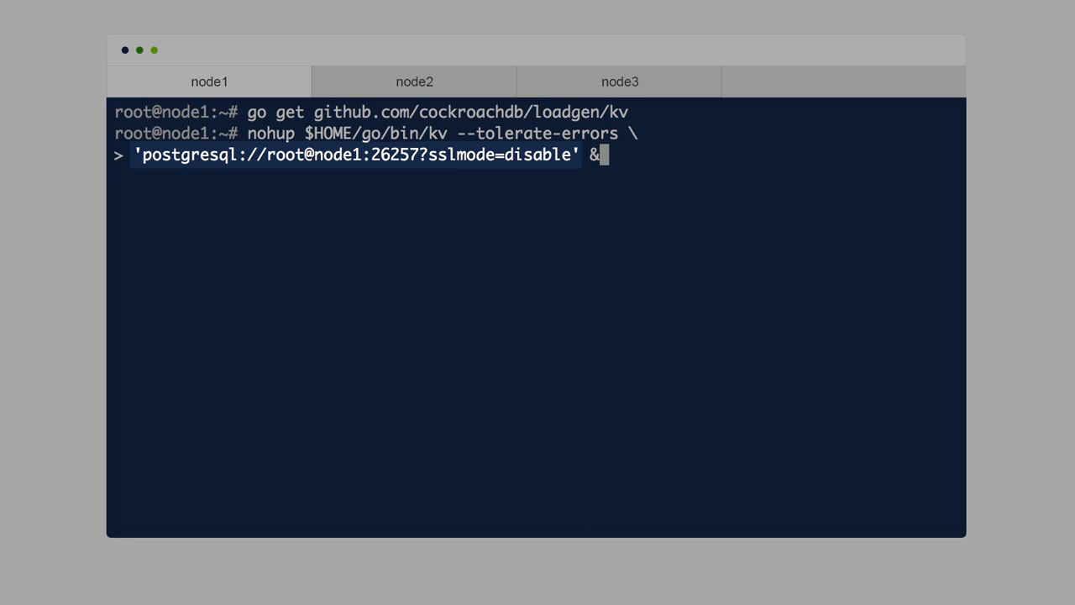
pyautogui.doubleClick(389, 154)
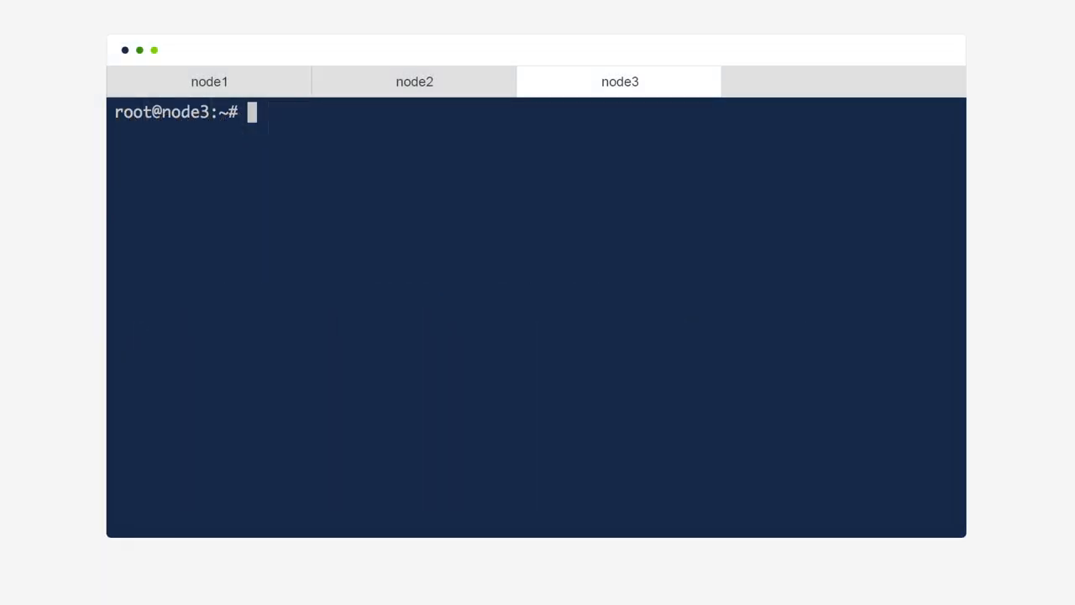
# Step: Kill the node3 cockroach process with pkill -9 cockroach
pyautogui.write('pkill -9 cockroach')
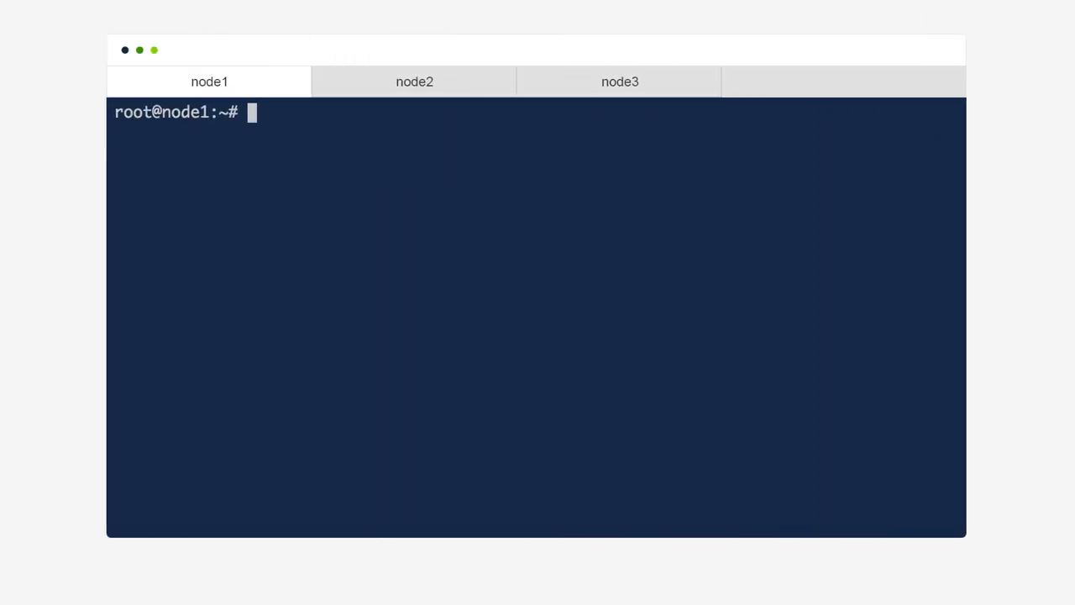
# Step: Open an insecure SQL shell on node1 and update test.kv values from b'9' to b'01'
pyautogui.write('cockroach sql --insecure')
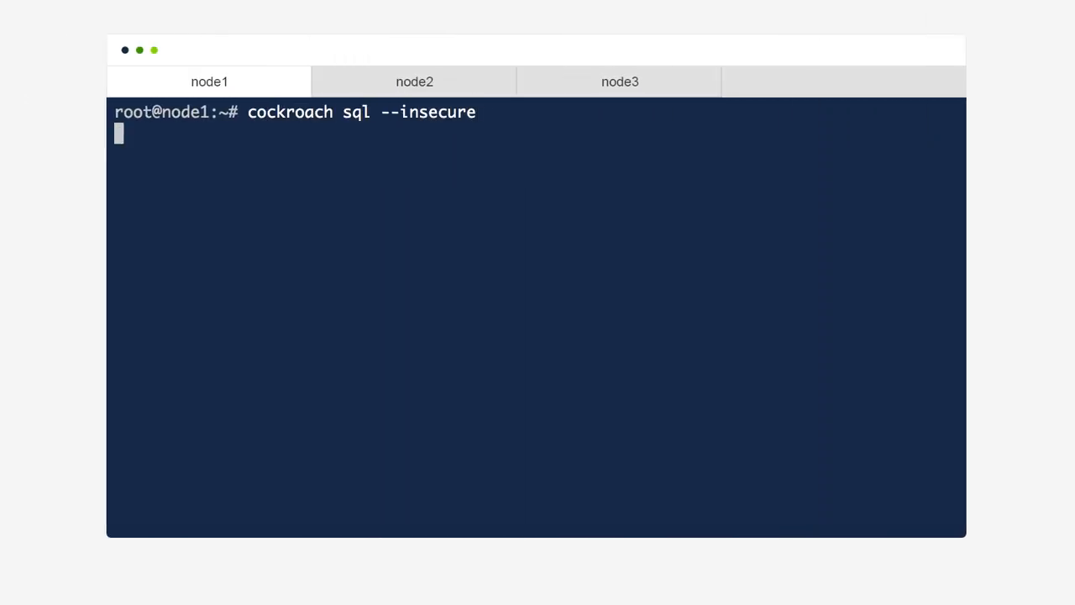
pyautogui.press('Enter')
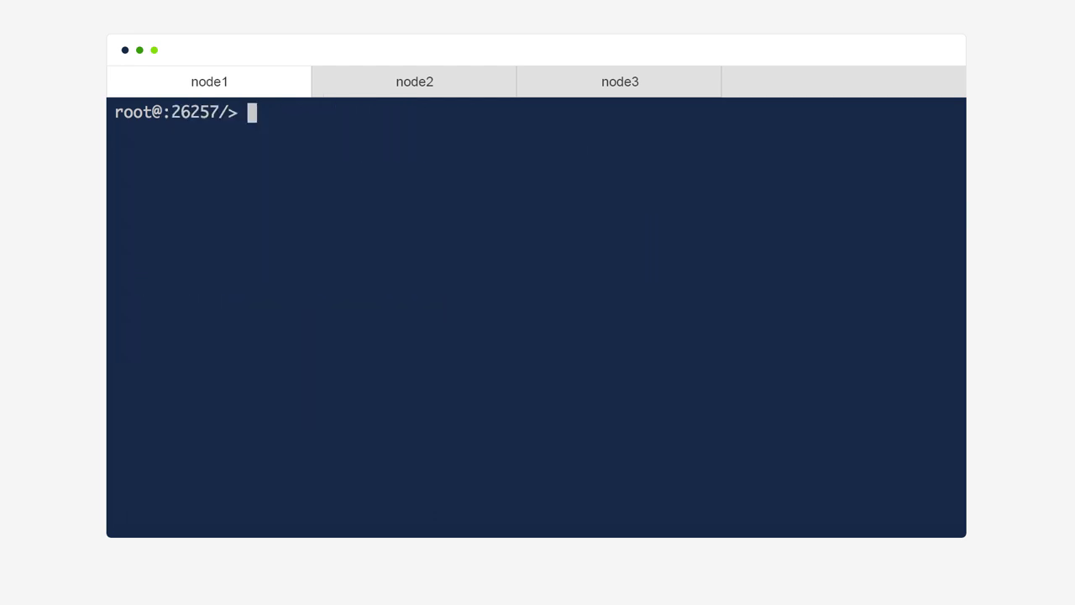
pyautogui.write('SELECT COUNT(*) FROM test.kv WHERE v =')
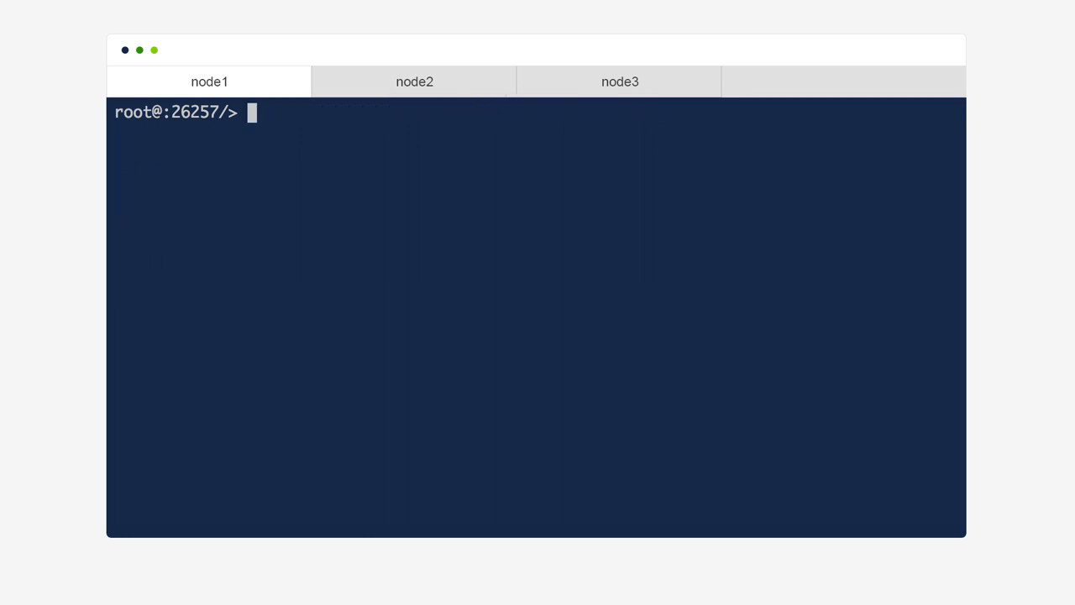
pyautogui.write("UPDATE test.kv SET v = b'01' WHERE v = b'9';")
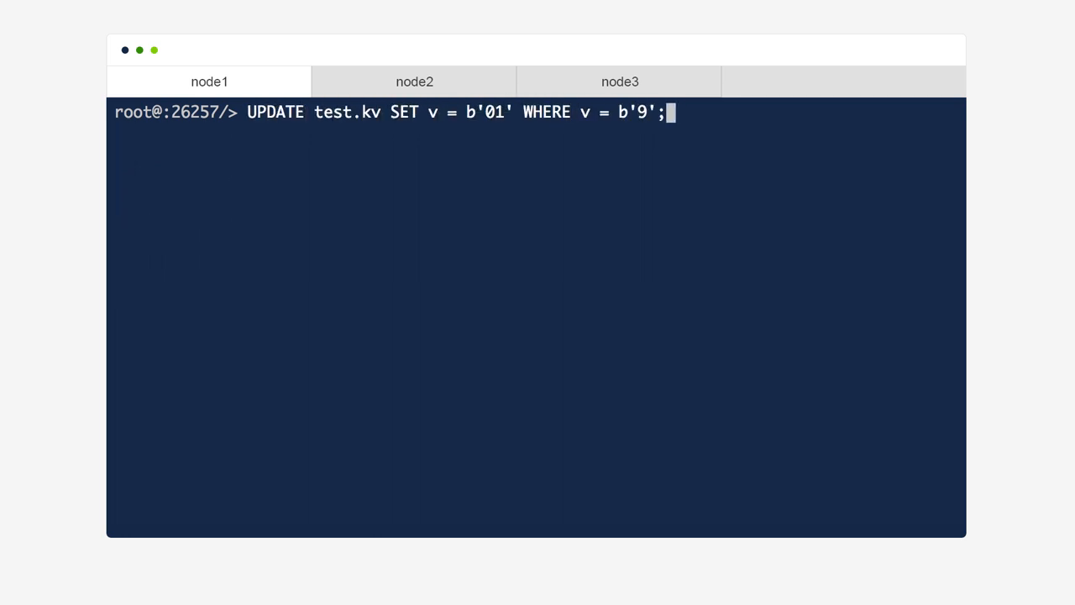
pyautogui.press('Enter')
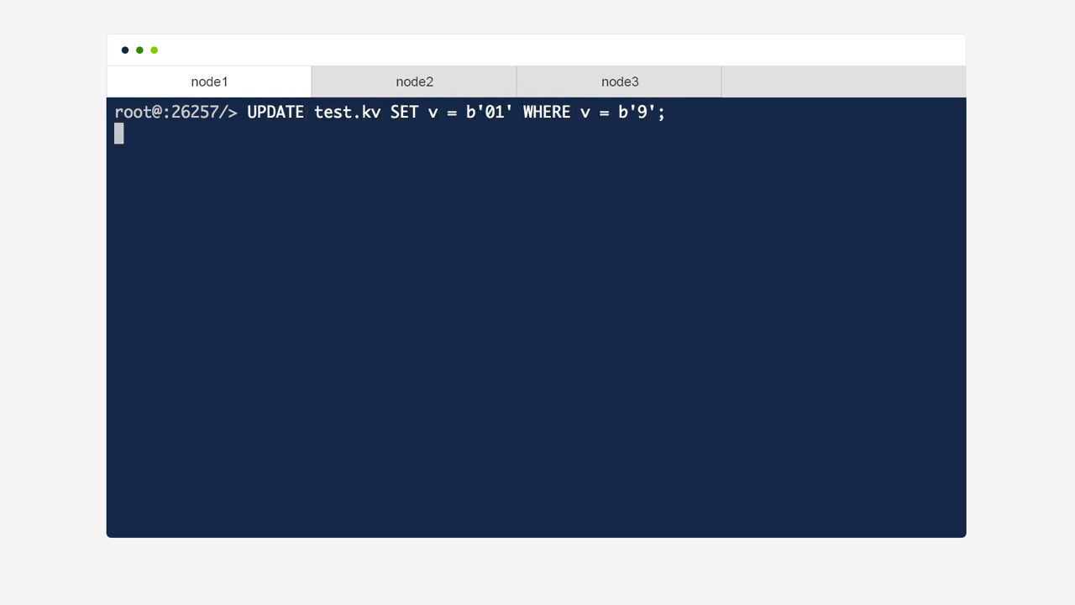
# Step: Count test.kv rows where v = b'01', confirming 50 matching rows
pyautogui.write('SELECT COUNT(*) FROM')
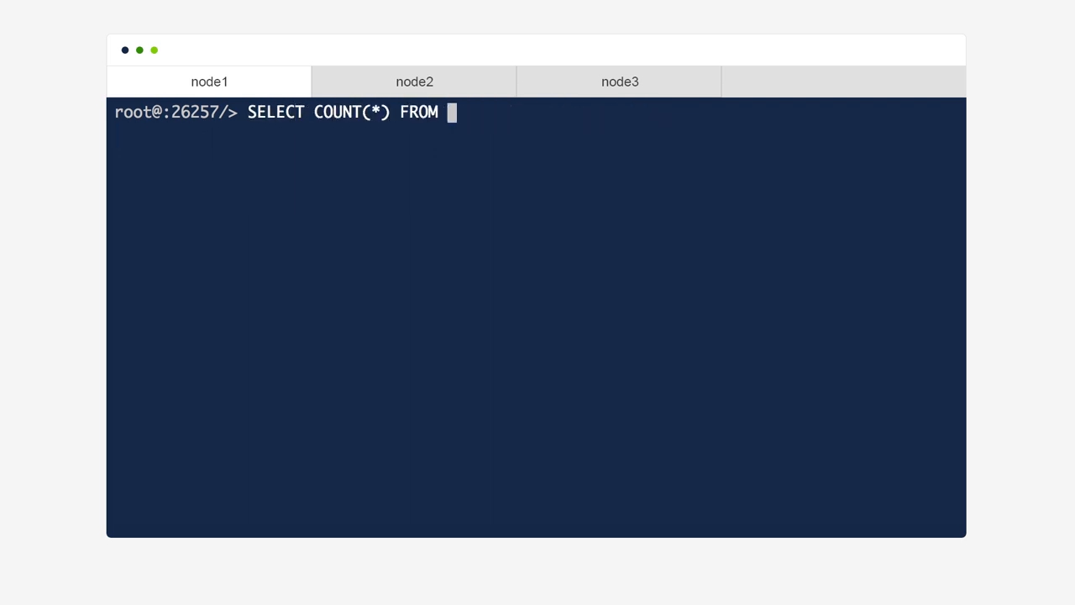
pyautogui.write("test.kv WHERE v = b'01';")
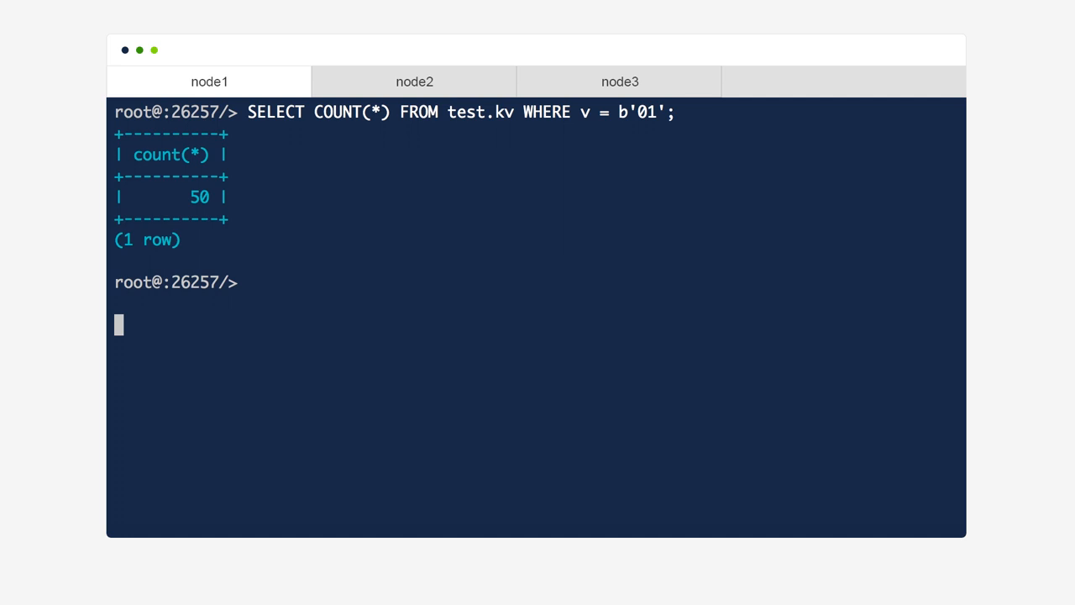
pyautogui.click(619, 82)
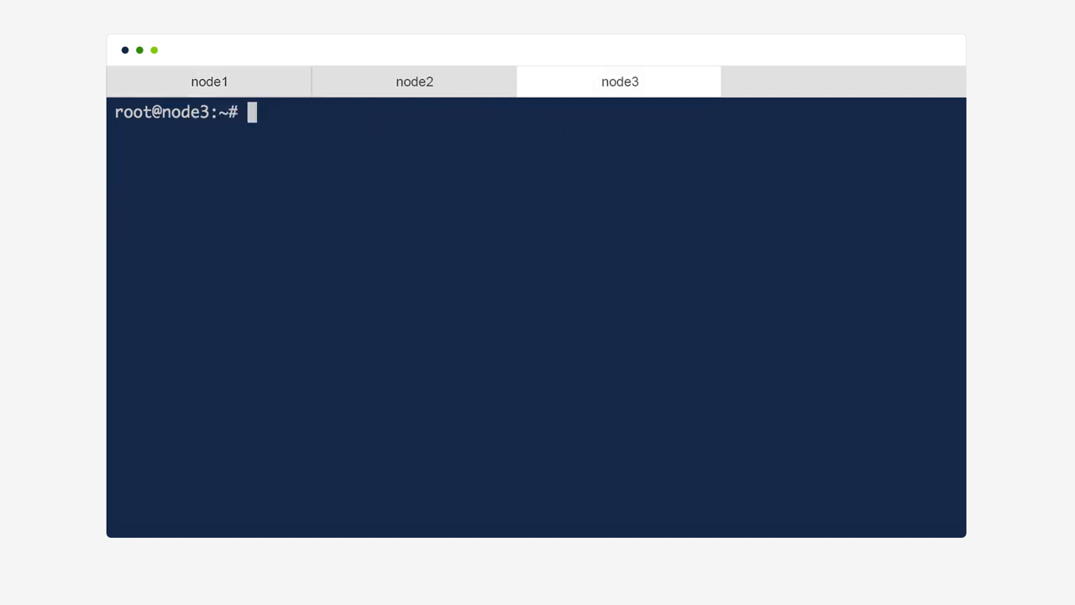
# Step: Restart node3 in the background joining the cluster and count test.kv rows with v = b'01'
pyautogui.write('cockroach start --background \\')
pyautogui.write('--join=node1,node2,node3 &')
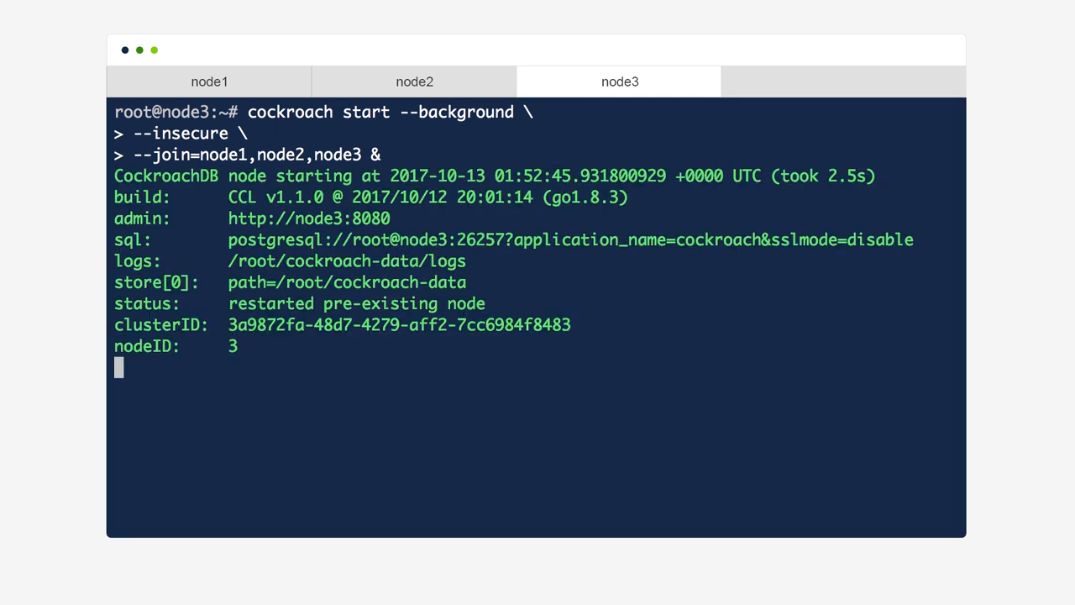
pyautogui.press('Enter')
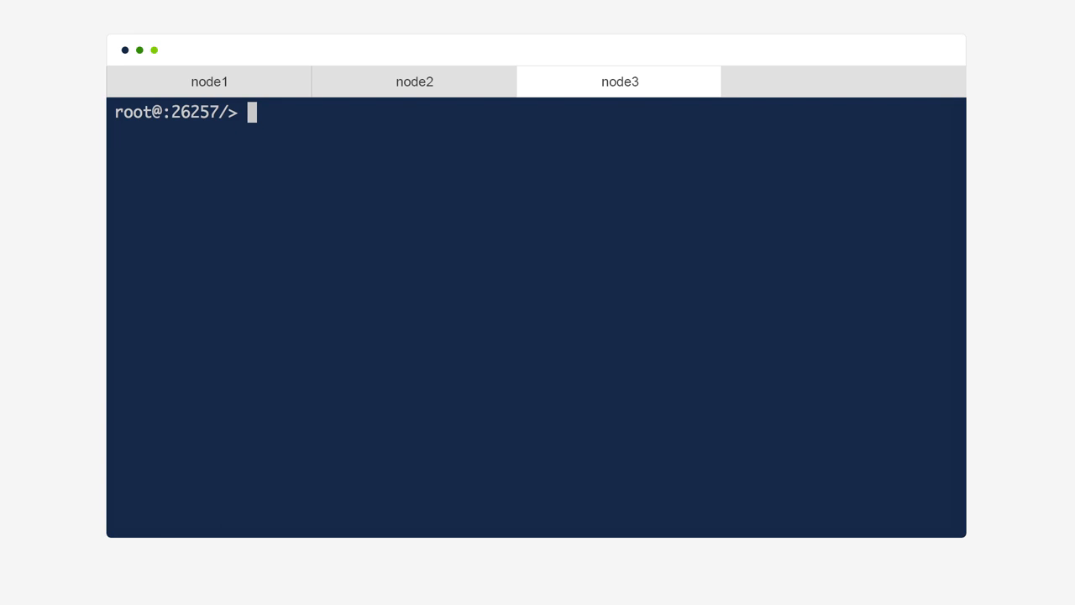
pyautogui.write("SELECT COUNT(*) FROM test.kv WHERE v = b'01';")
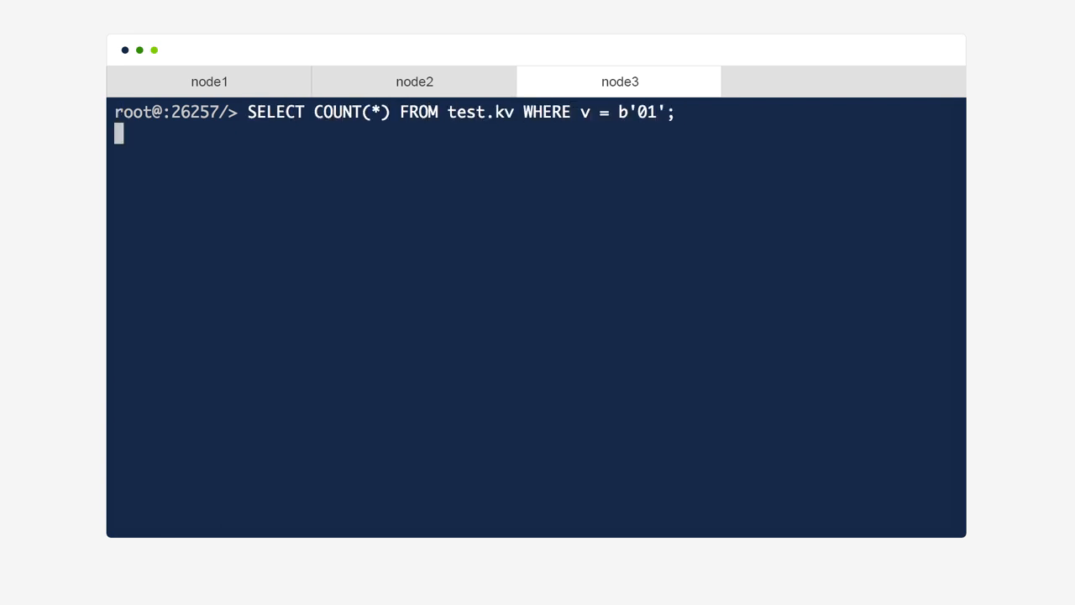